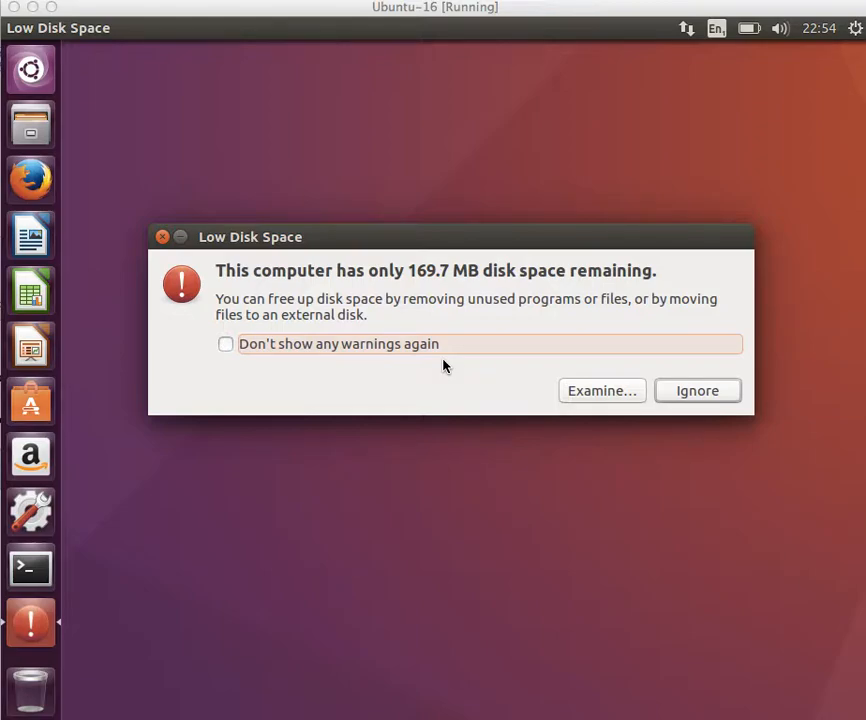
{"action": "mouse_move", "coordinate": [424, 244]}
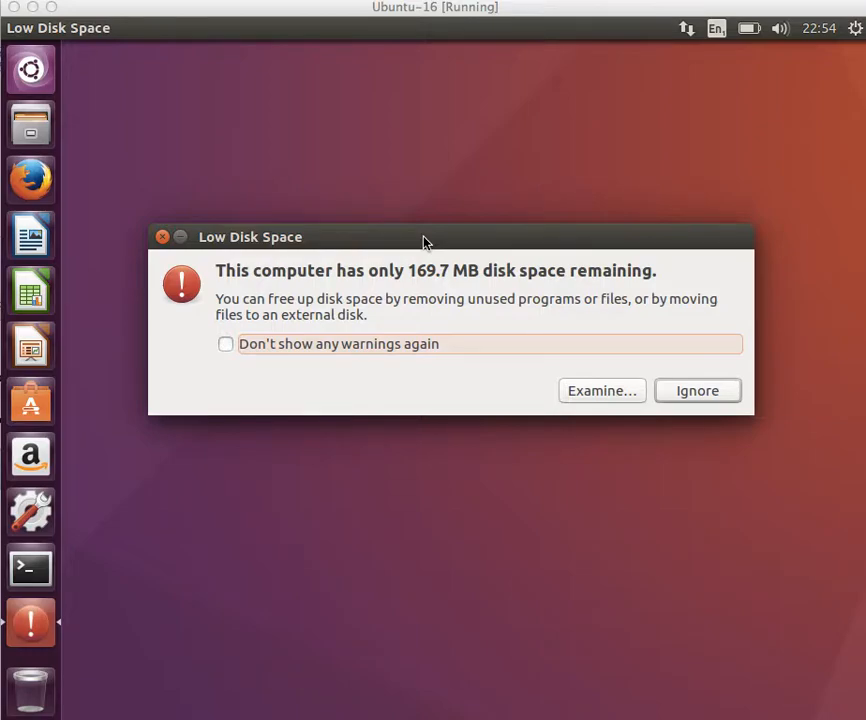
{"action": "mouse_move", "coordinate": [438, 278]}
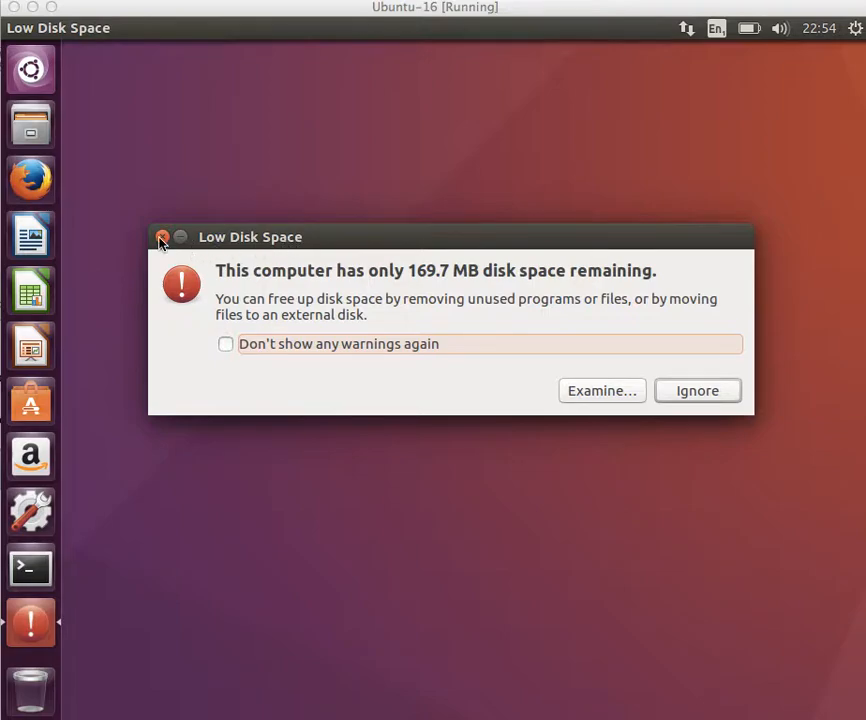
Step: Dismiss the Low Disk Space warning, launch Terminal and run docker ps -a showing ten exited containers
{"action": "left_click", "coordinate": [162, 236]}
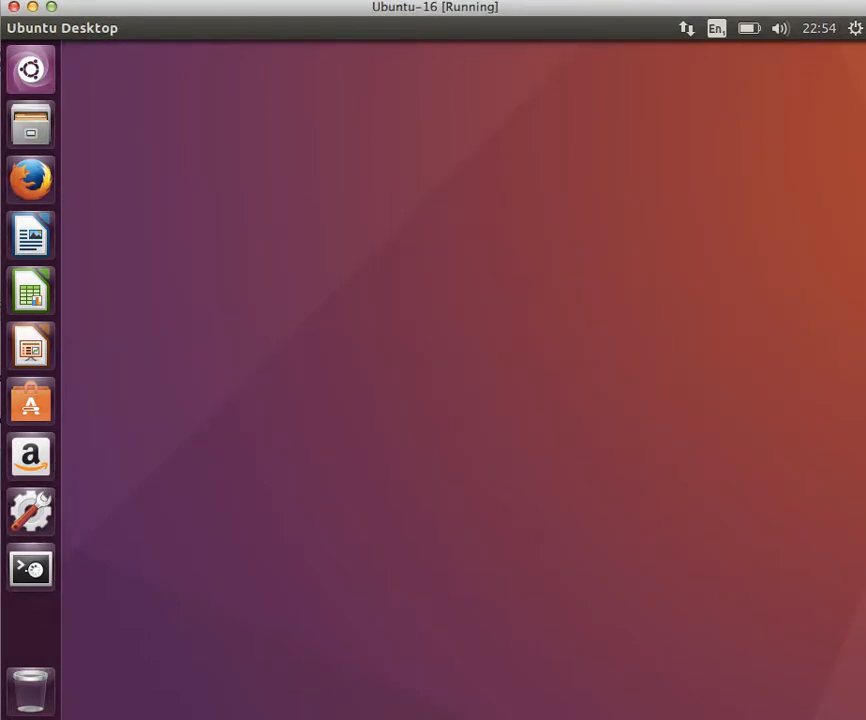
{"action": "left_click", "coordinate": [30, 568]}
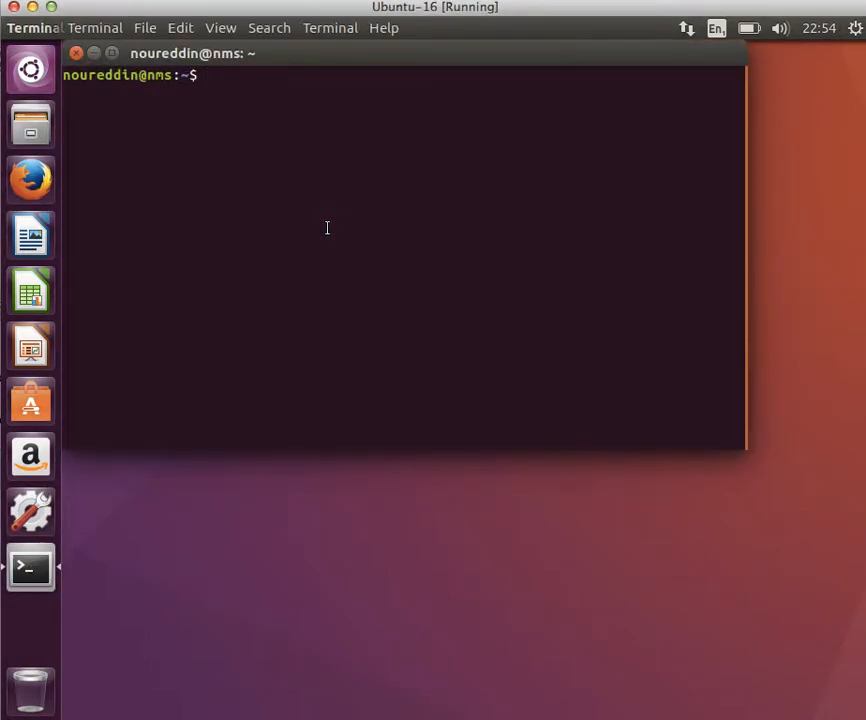
{"action": "type", "text": "docker pa"}
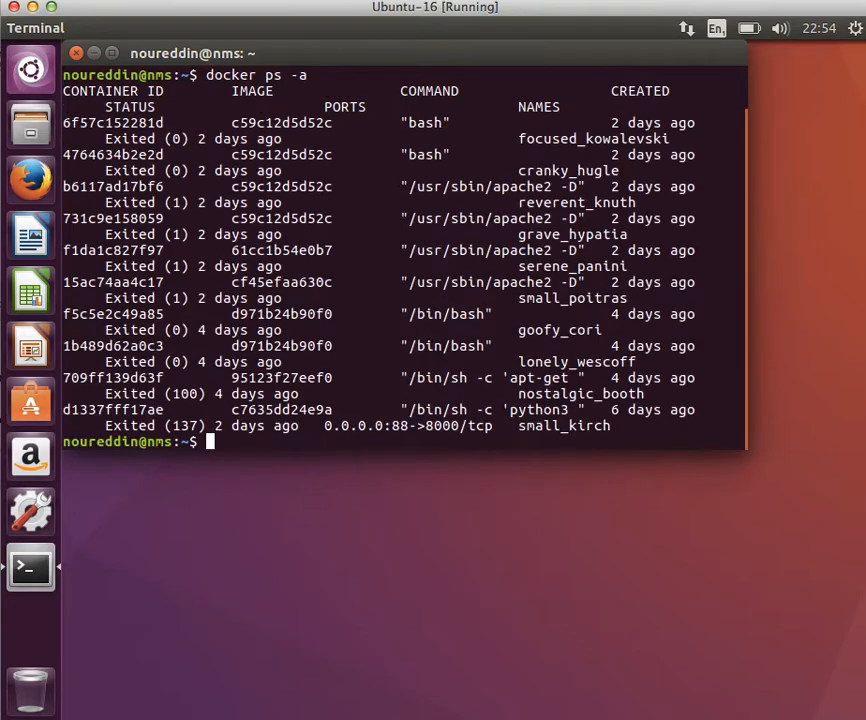
{"action": "type", "text": "docker ps -a"}
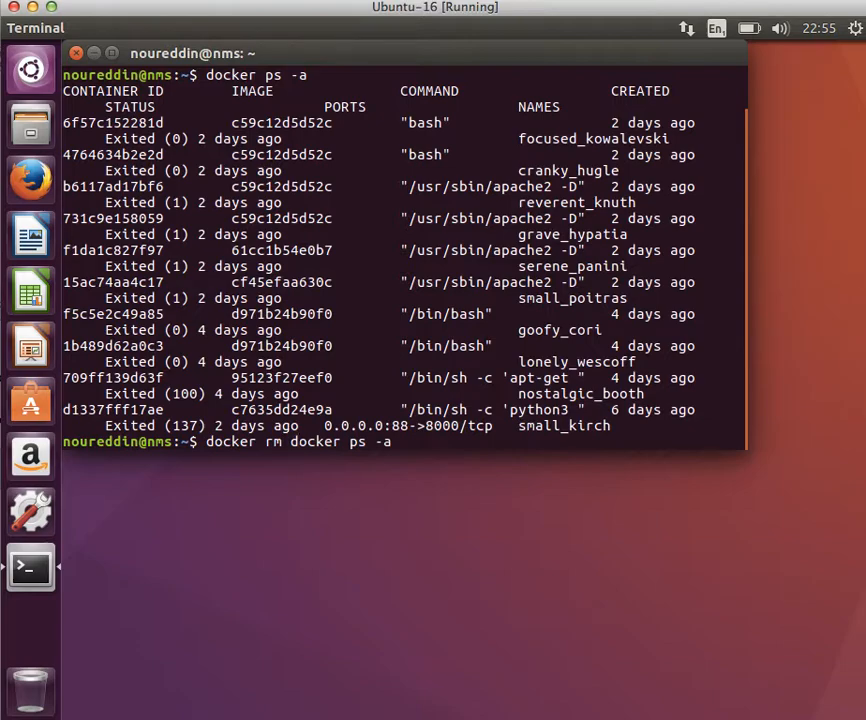
Step: Run docker rm $(docker ps -a), then rerun docker ps -a to see an empty container list
{"action": "type", "text": "$("}
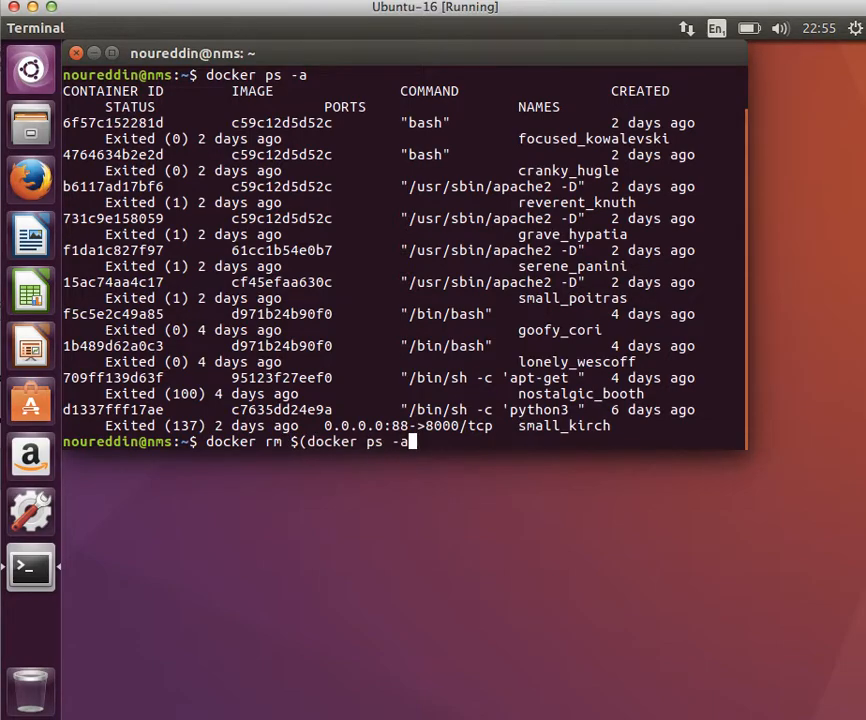
{"action": "type", "text": ")"}
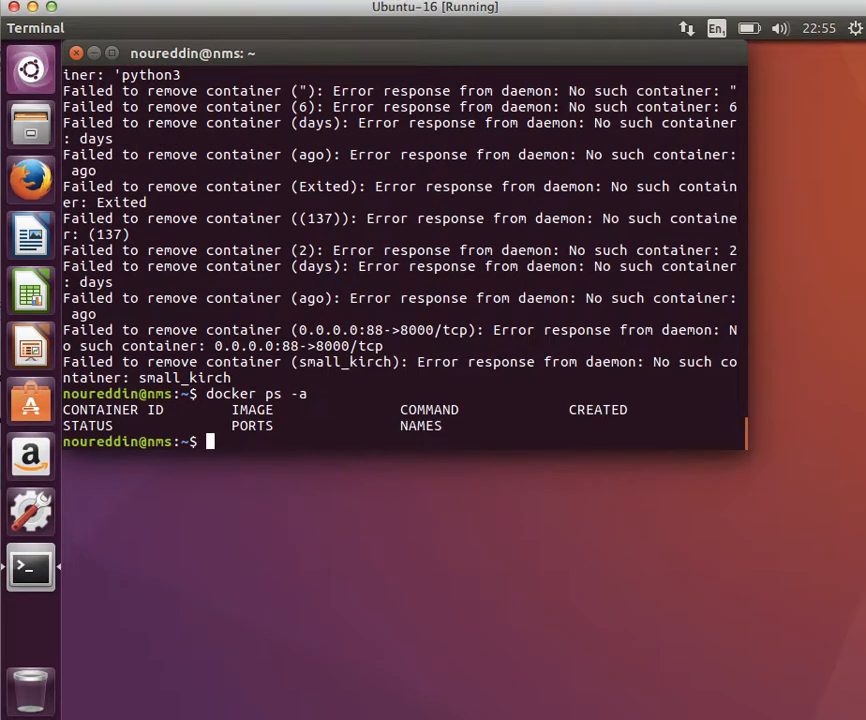
{"action": "type", "text": "docker ps -a"}
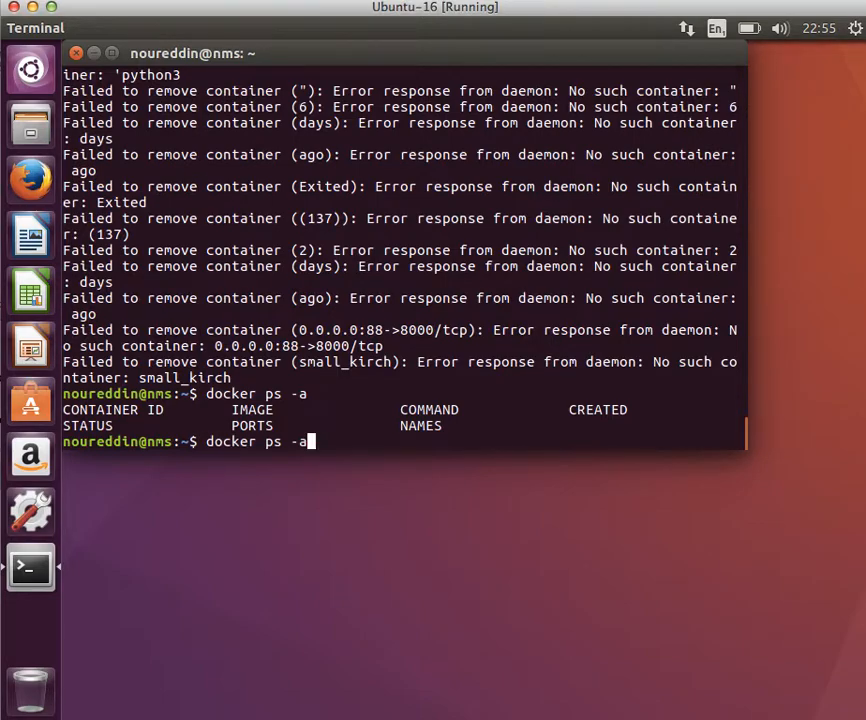
Step: Run docker images to list the six remaining local images, then begin a docker rmi command
{"action": "key", "text": "BackSpace"}
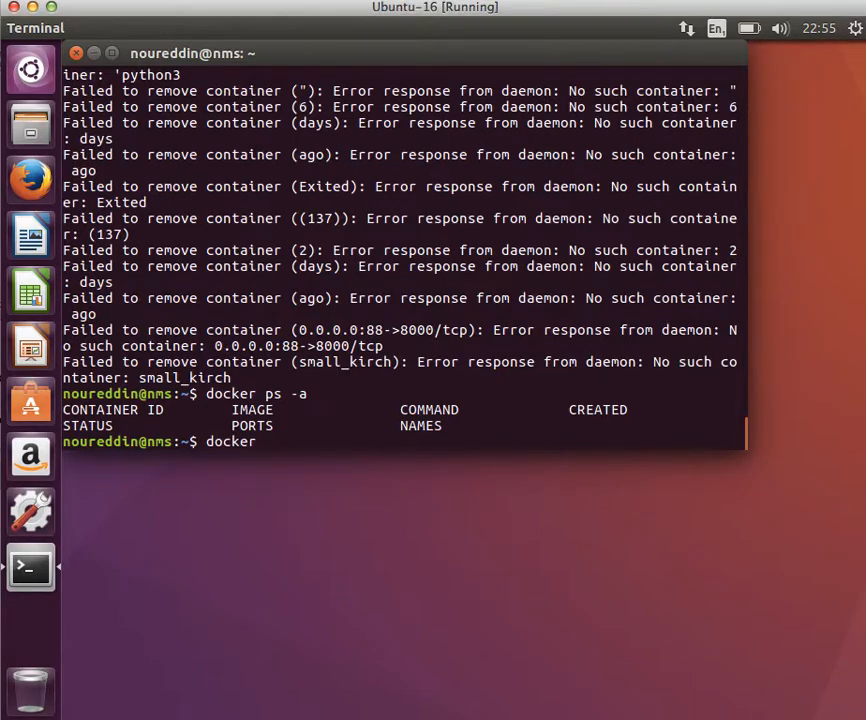
{"action": "type", "text": "images"}
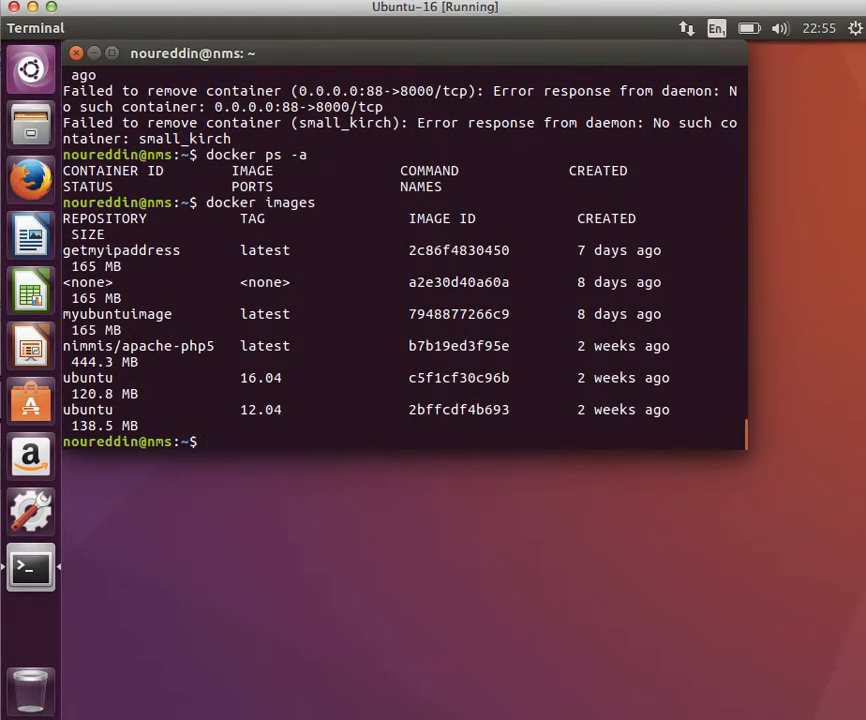
{"action": "type", "text": "docker"}
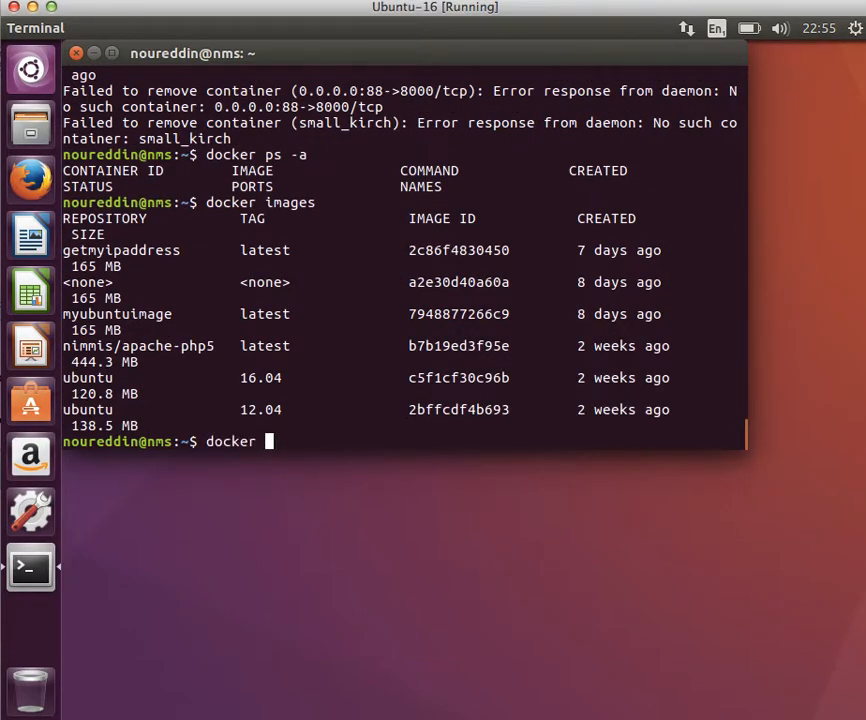
{"action": "type", "text": "rmi"}
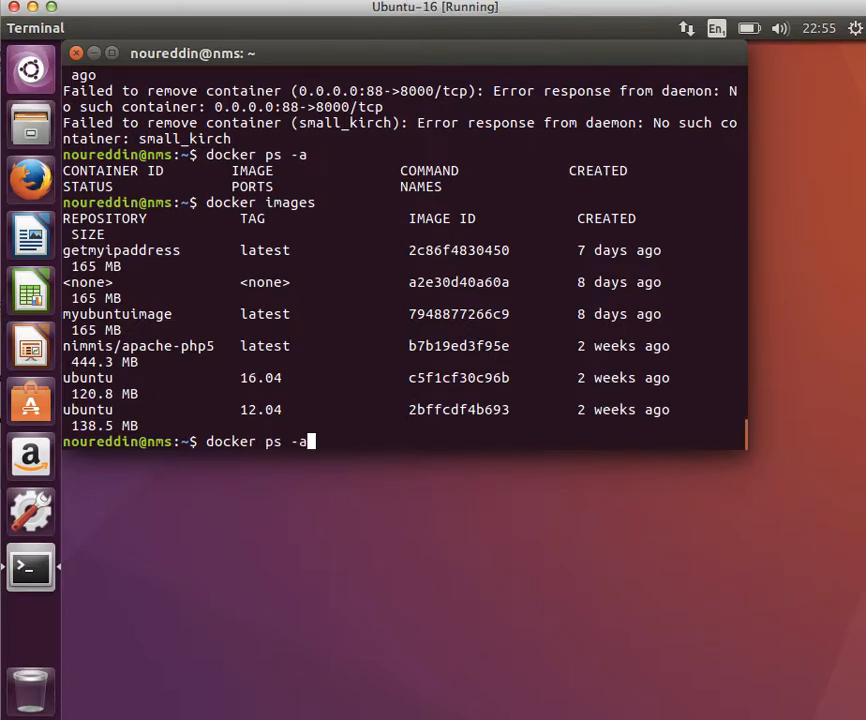
{"action": "key", "text": "BackSpace"}
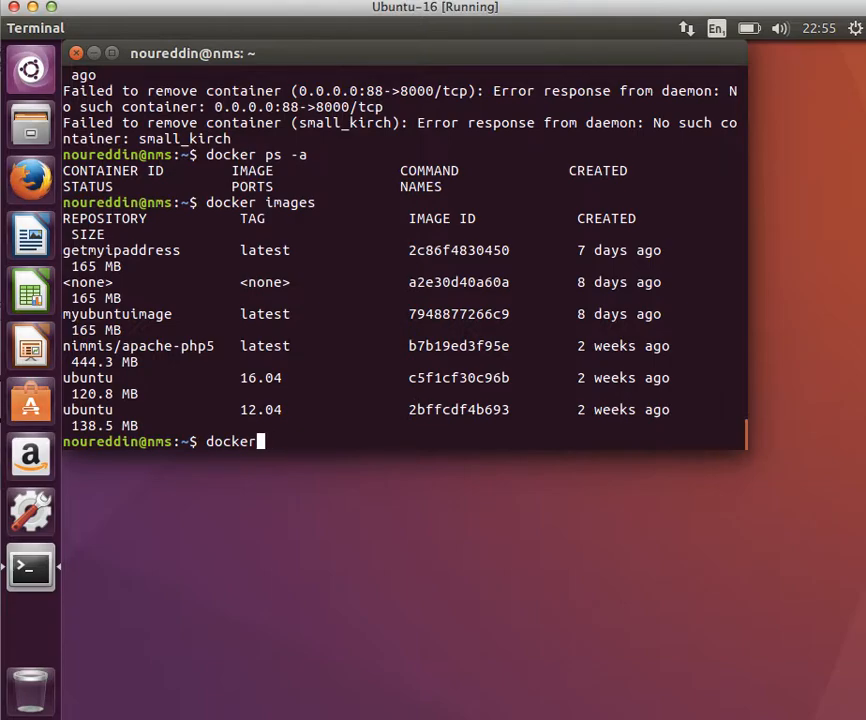
Step: Run docker rmi $(docker images), returning to the prompt after many 'No such image' errors
{"action": "type", "text": "images"}
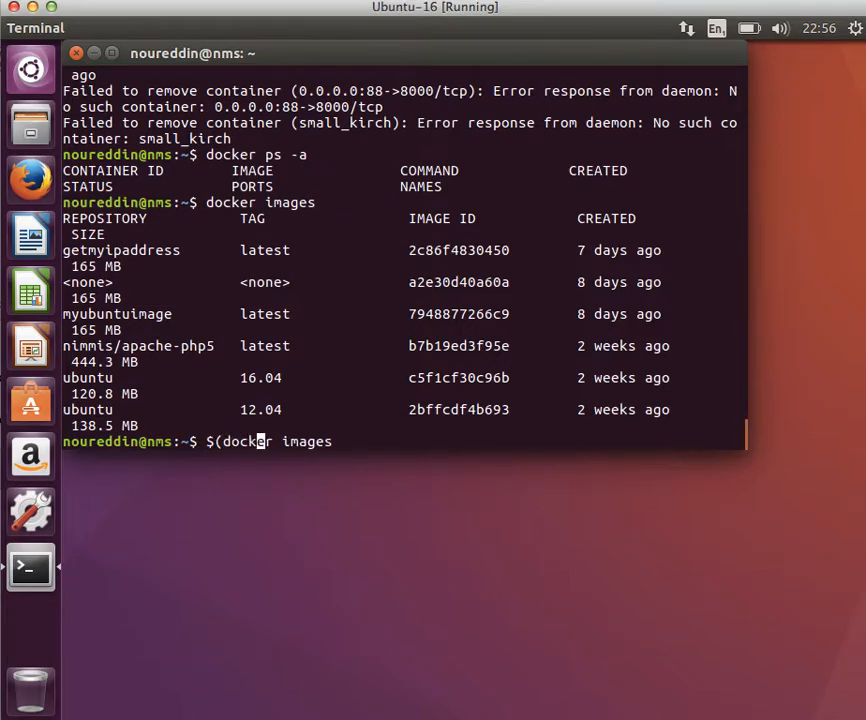
{"action": "type", "text": ")"}
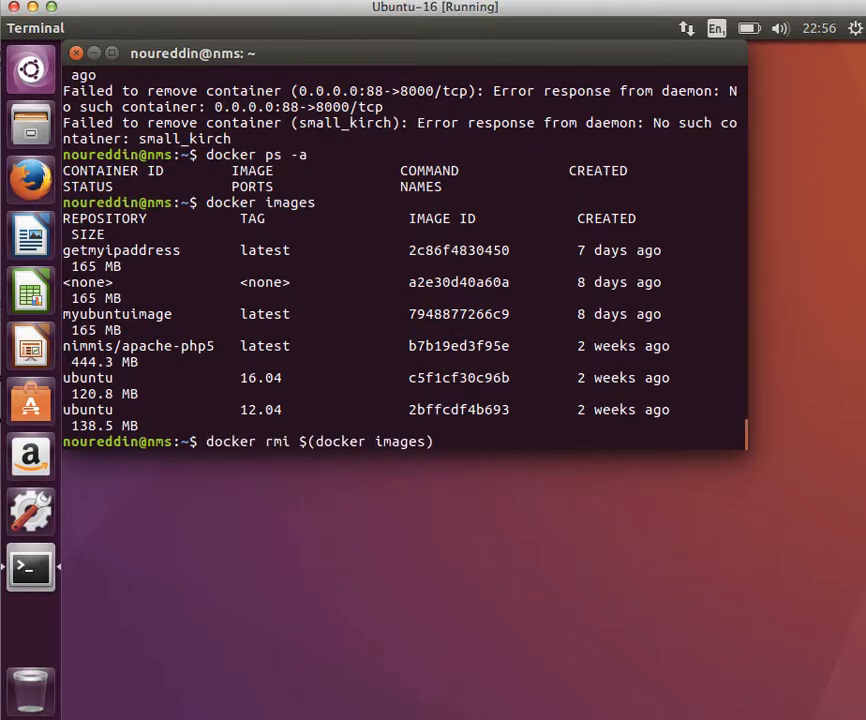
{"action": "mouse_move", "coordinate": [300, 442]}
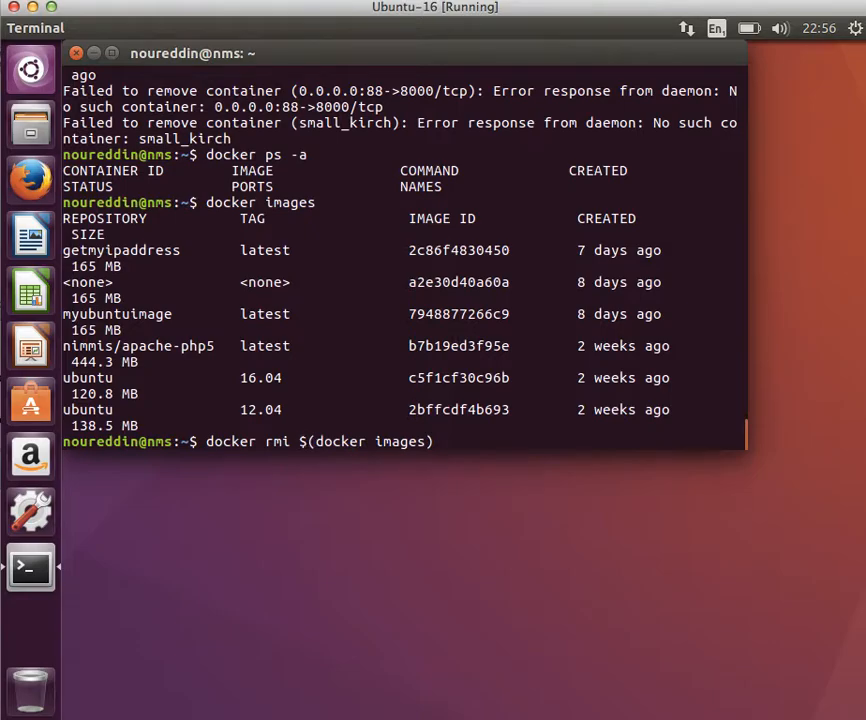
{"action": "key", "text": "Return"}
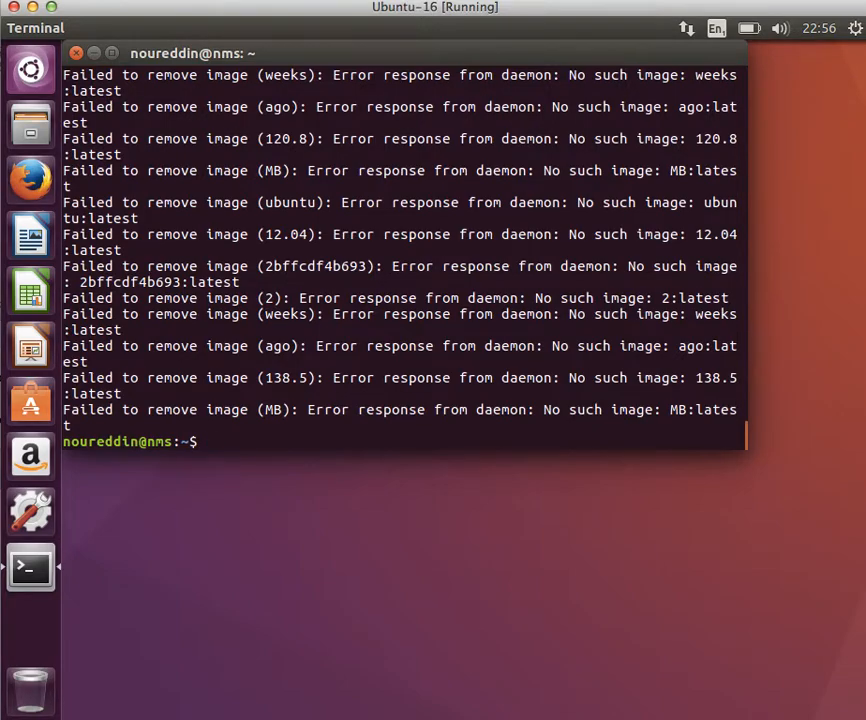
Step: Run docker images to see an empty listing, then recall docker rmi $(docker images) with the -f flag
{"action": "type", "text": "docker images"}
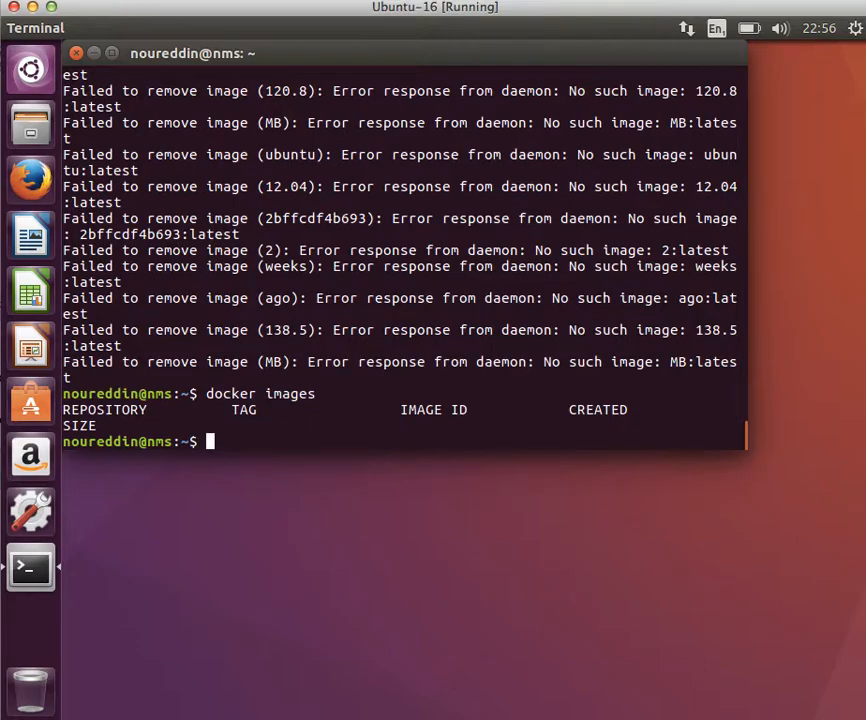
{"action": "type", "text": "docker rmi $(docker images)"}
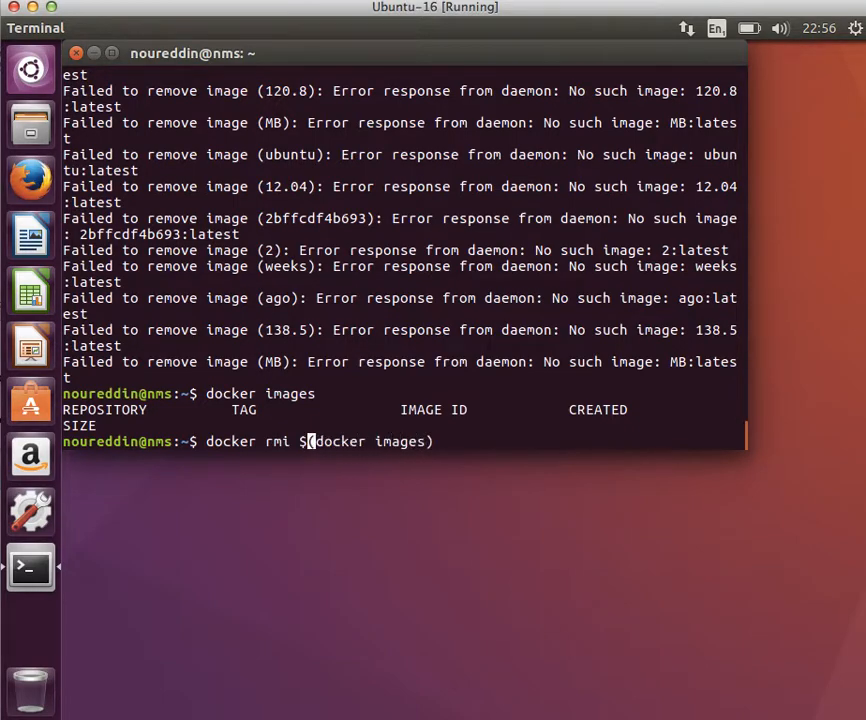
{"action": "type", "text": "-f"}
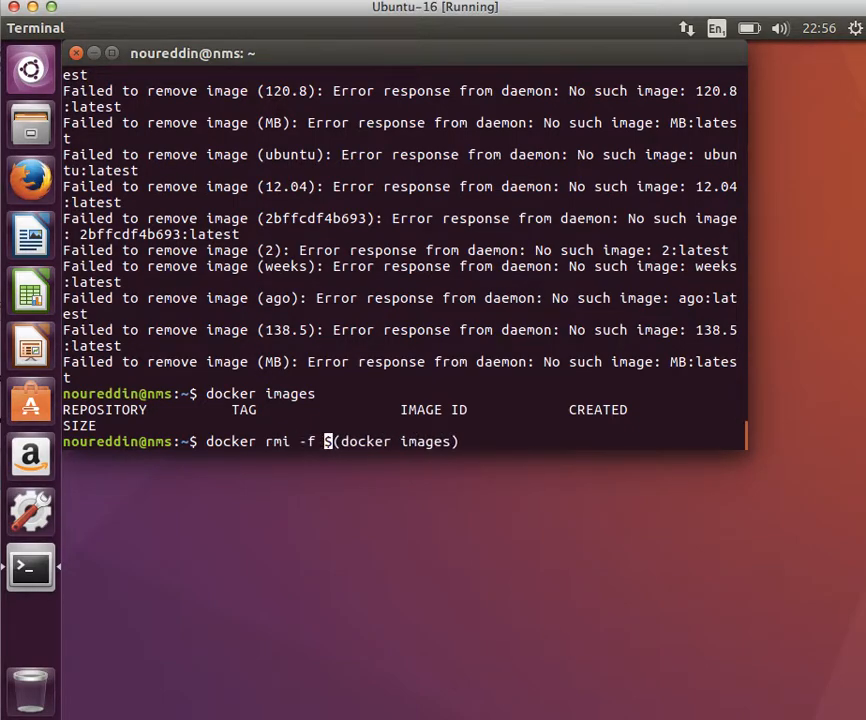